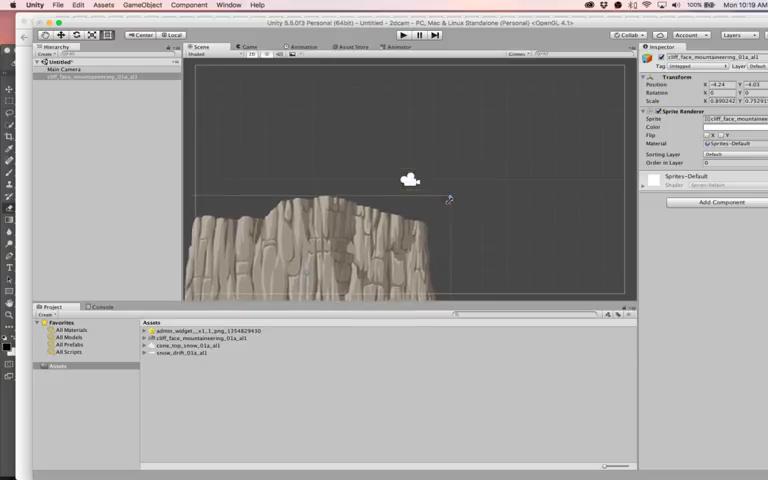
- Place rock cliff sprites from the Assets panel into the scene as a ground strip
right_click(164, 354)
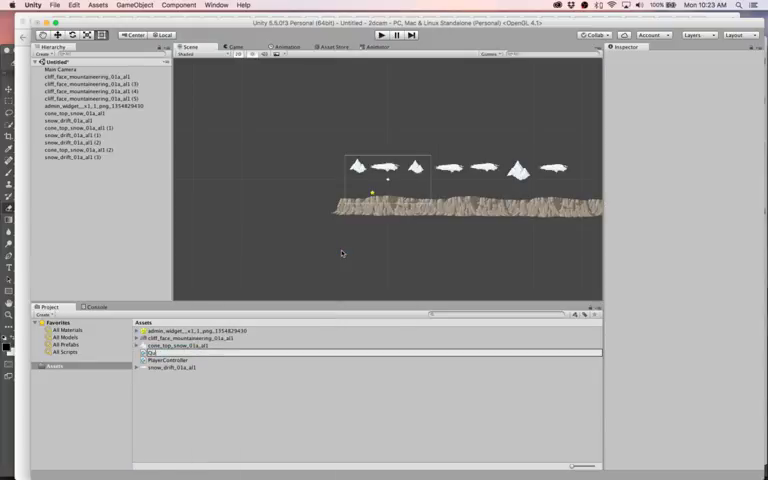
- Create a new C# script asset in the Project panel for the camera
left_click(380, 36)
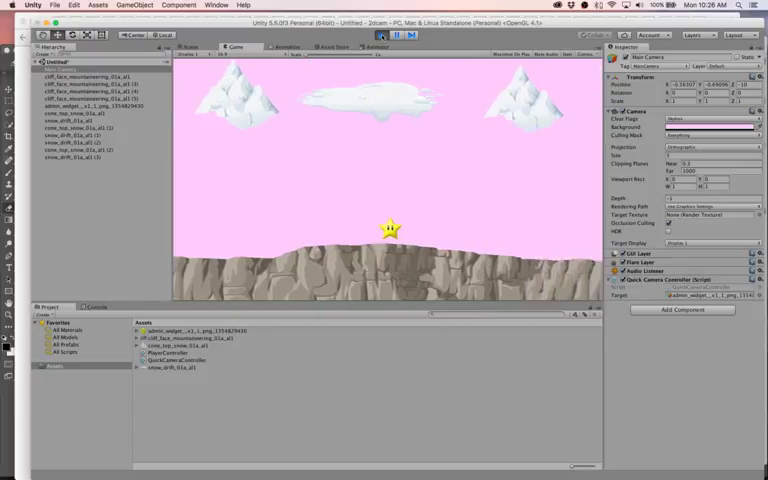